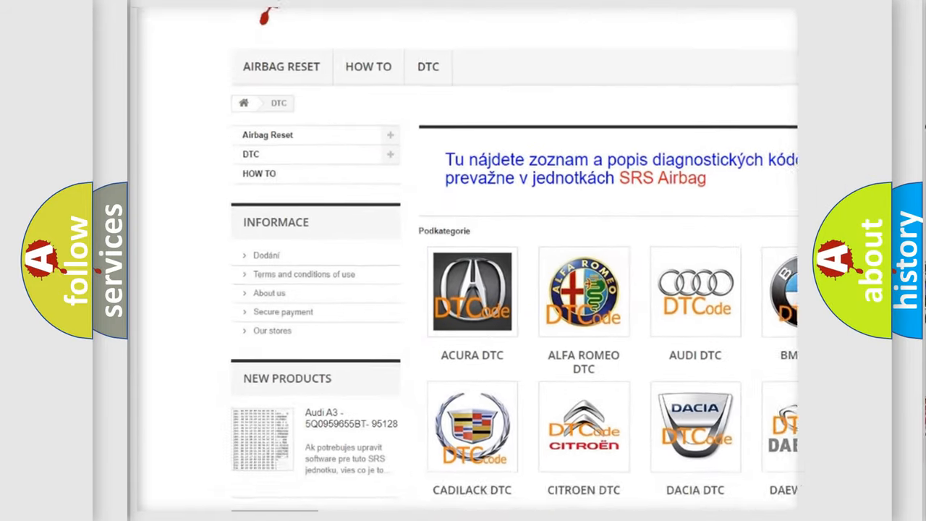
scroll(down, 3)
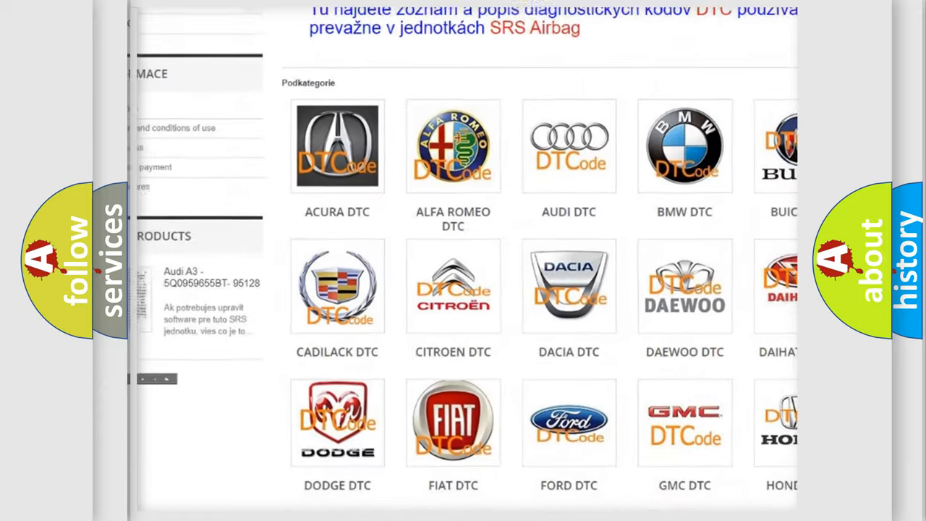